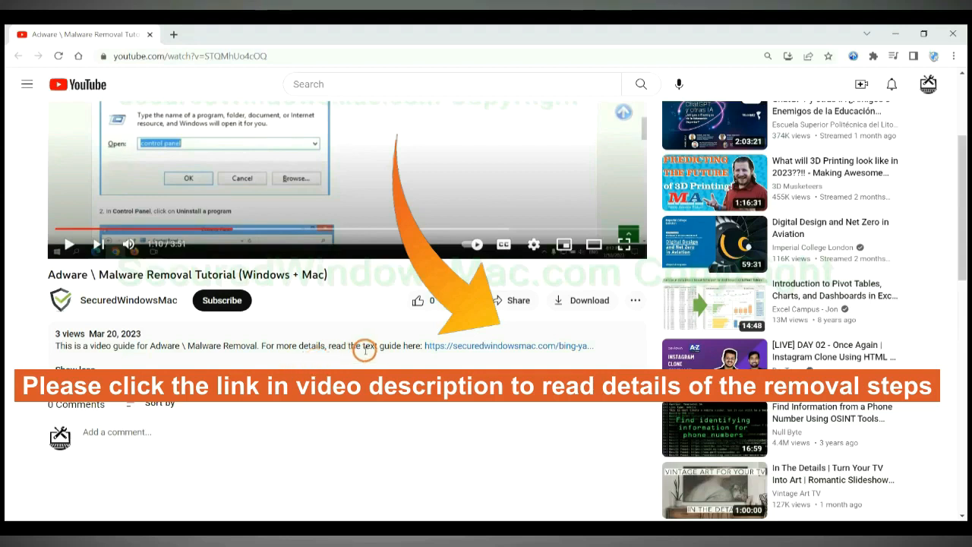
{"action": "mouse_move", "coordinate": [463, 347]}
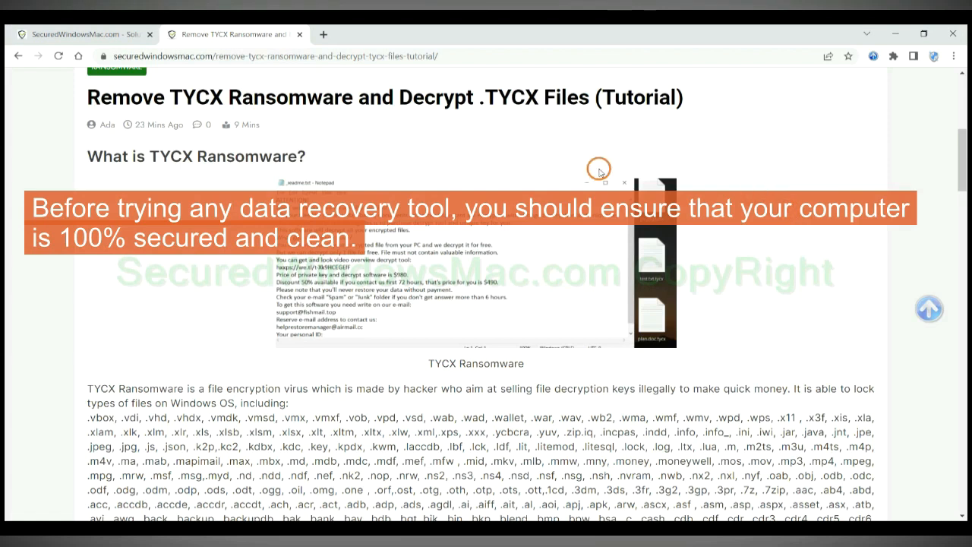
Scroll the removal guide down to Step 1 – Use SpyHunter Anti-malware
{"action": "scroll", "scroll_direction": "down", "scroll_amount": 3}
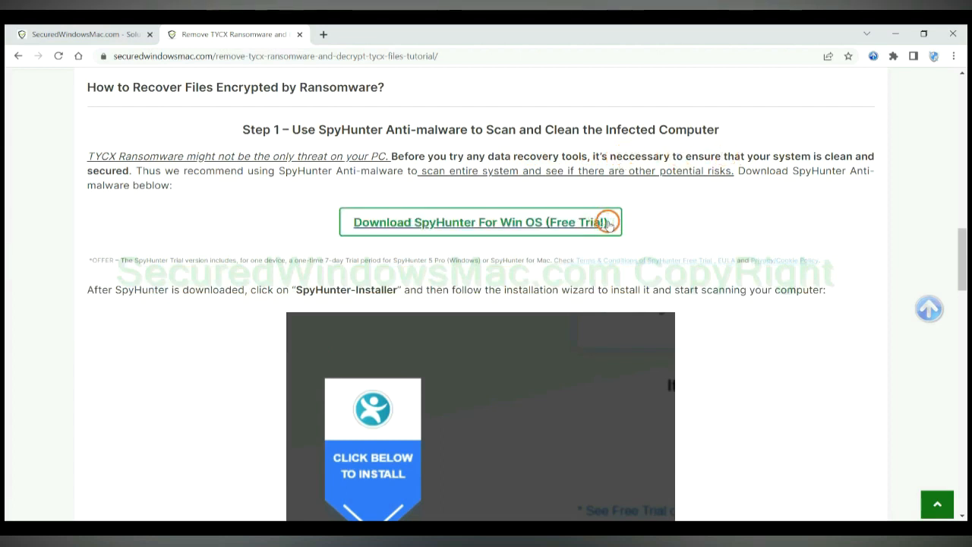
Download the SpyHunter free trial for Windows and run the installer
{"action": "left_click", "coordinate": [480, 222]}
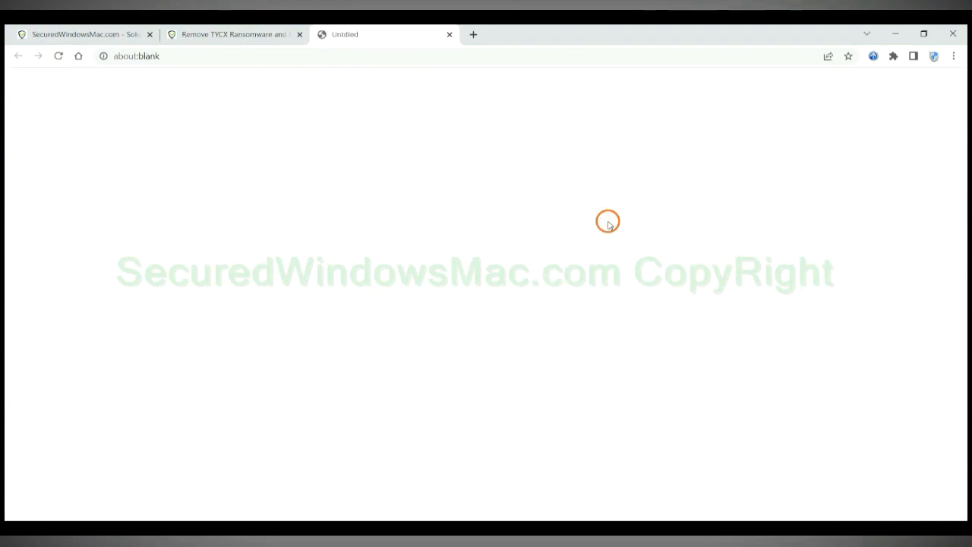
{"action": "left_click", "coordinate": [481, 221]}
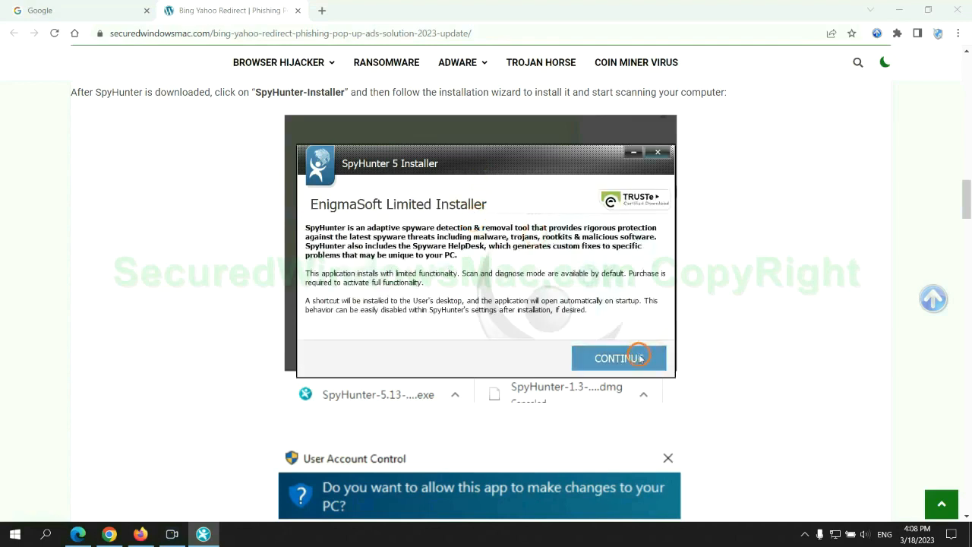
Continue the SpyHunter 5 install, let it scan, and advance past the detected threats list
{"action": "left_click", "coordinate": [619, 359]}
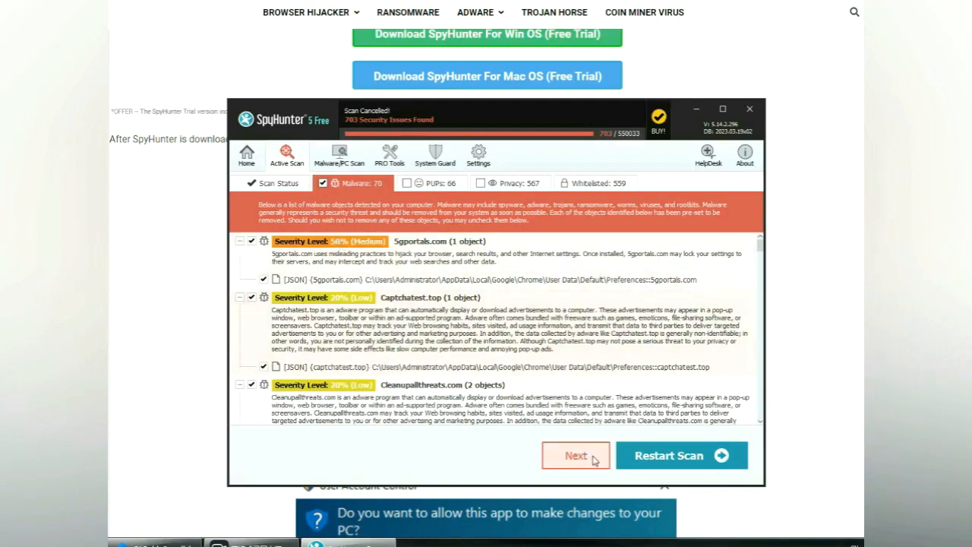
{"action": "left_click", "coordinate": [575, 455]}
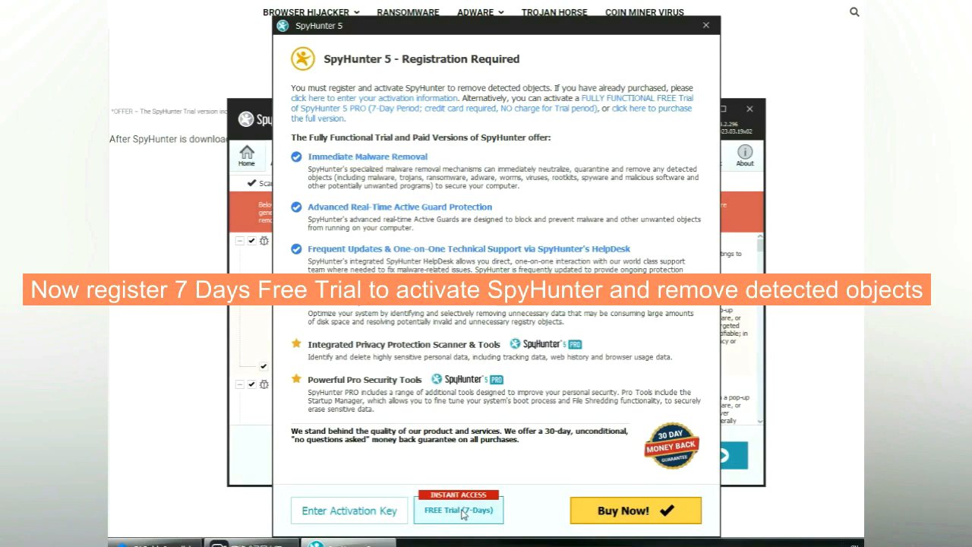
Choose the FREE Trial (7 Days) registration, then return to the guide's Step 2 tab
{"action": "left_click", "coordinate": [459, 511]}
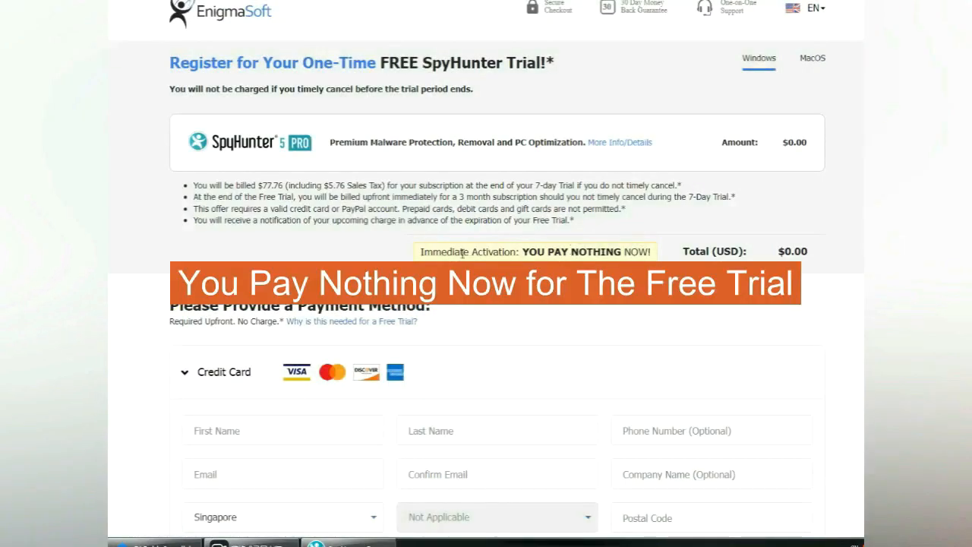
{"action": "left_click", "coordinate": [235, 34]}
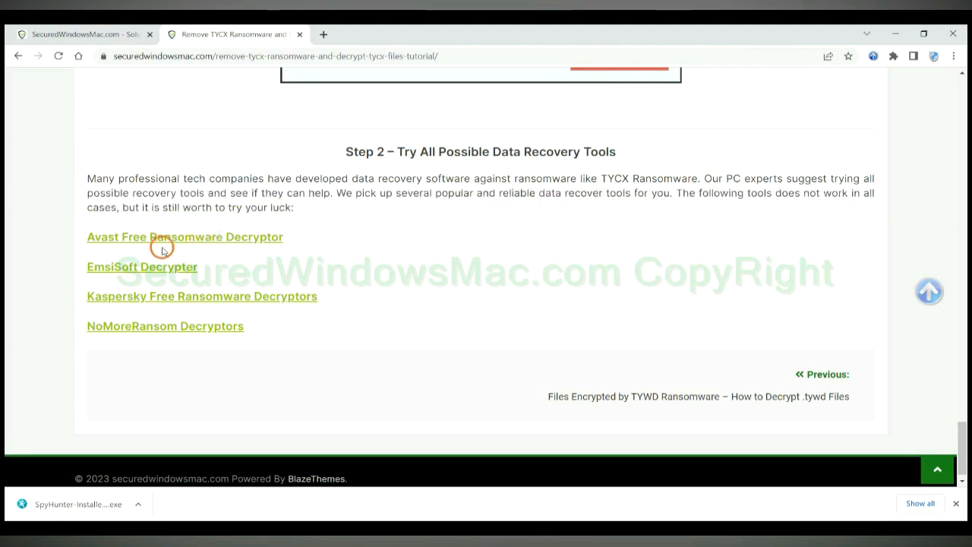
{"action": "mouse_move", "coordinate": [337, 235]}
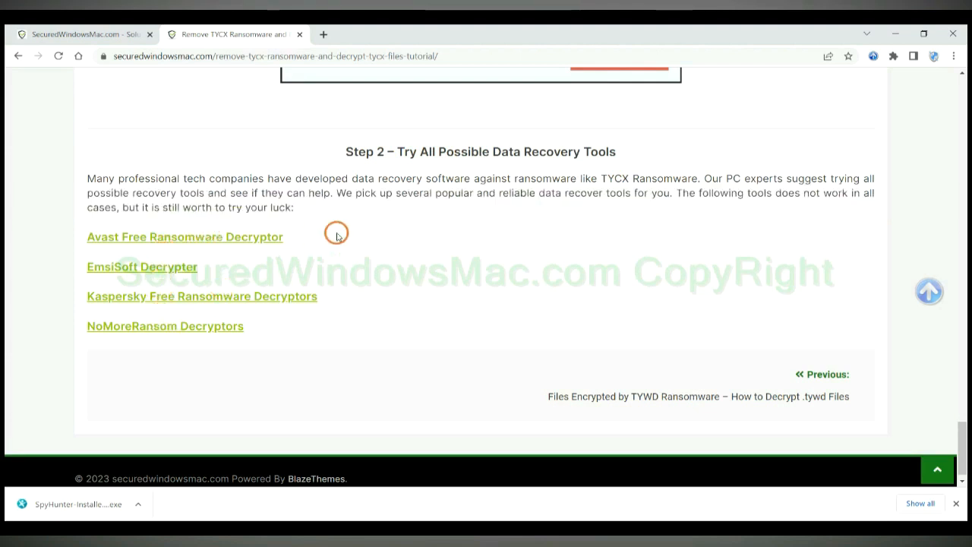
{"action": "mouse_move", "coordinate": [261, 240]}
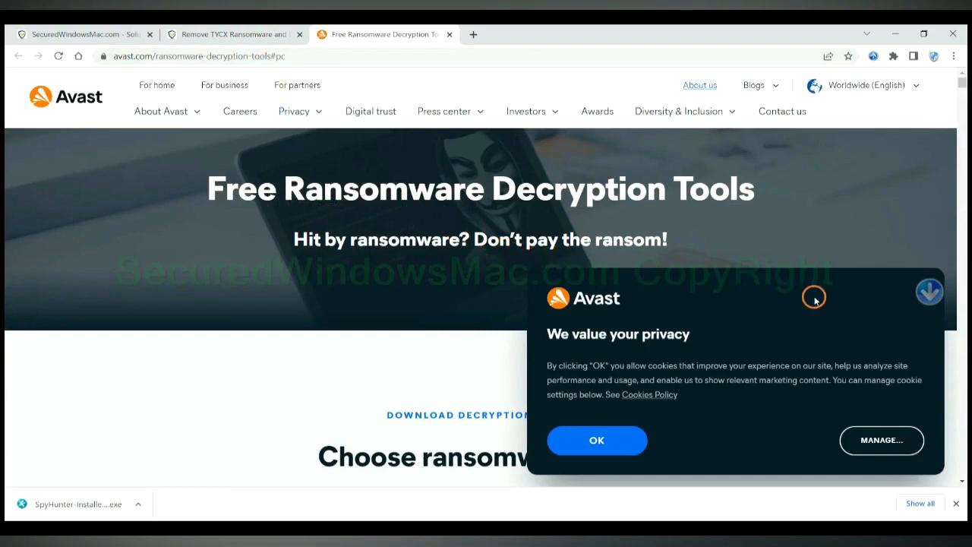
Accept Avast's cookie notice, browse Emsisoft's decryptor list, and return to the guide
{"action": "left_click", "coordinate": [595, 441]}
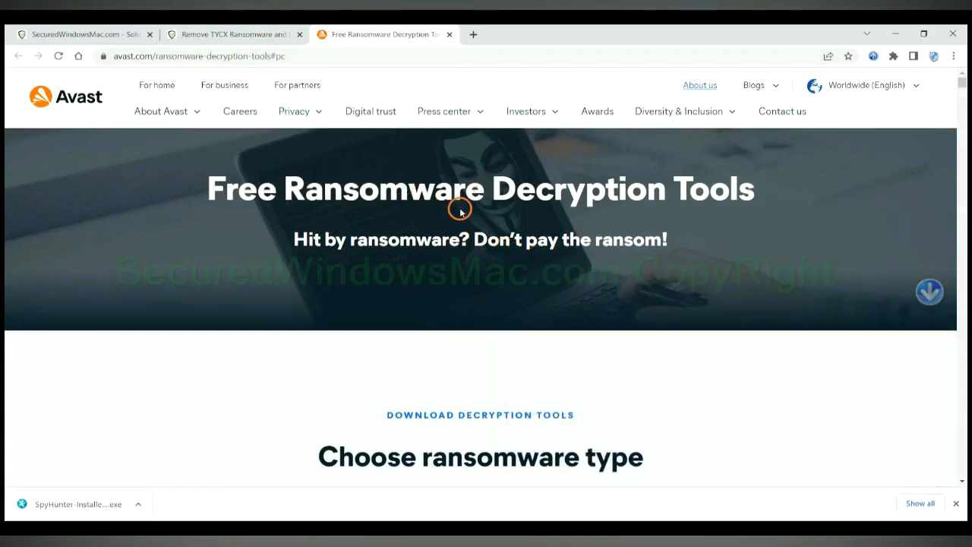
{"action": "scroll", "scroll_direction": "down", "scroll_amount": 3}
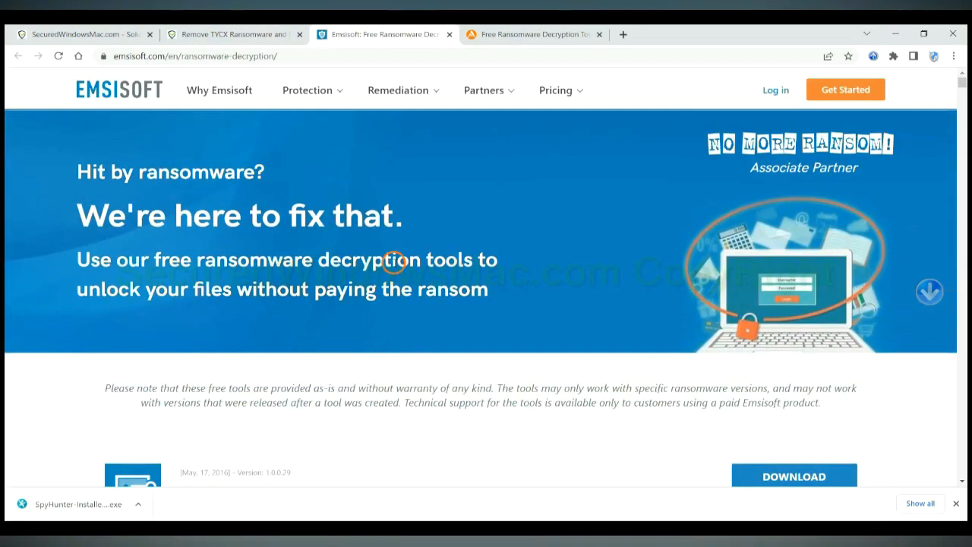
{"action": "scroll", "scroll_direction": "down", "scroll_amount": 3}
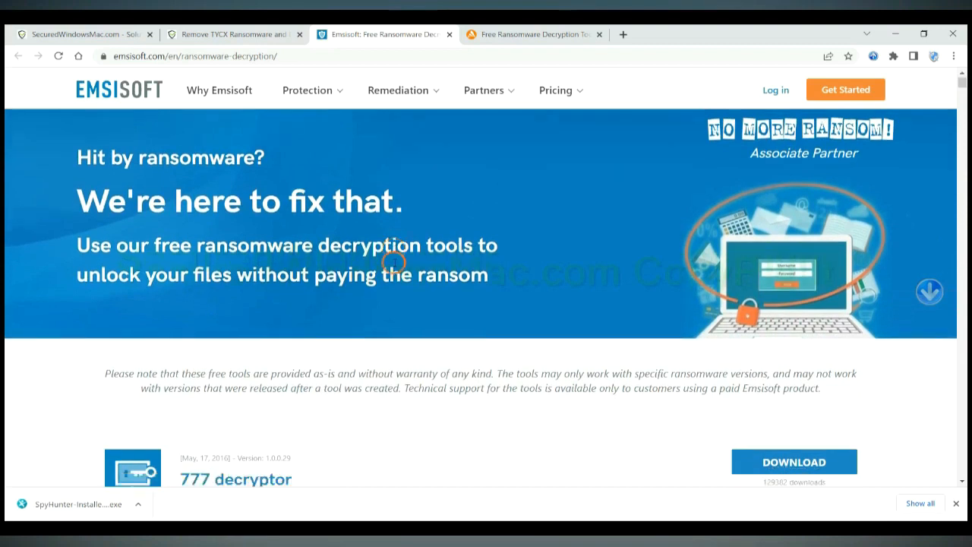
{"action": "scroll", "scroll_direction": "down", "scroll_amount": 3}
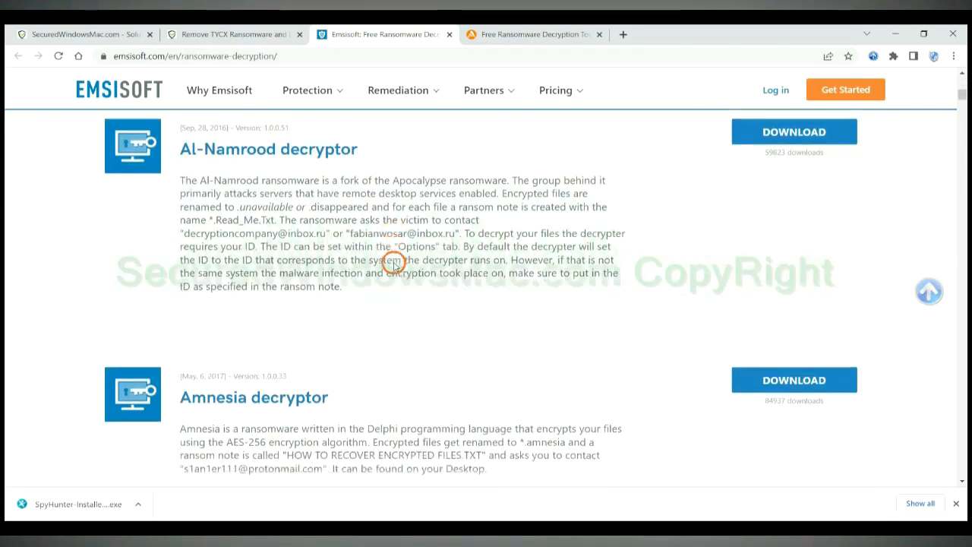
{"action": "left_click", "coordinate": [231, 33]}
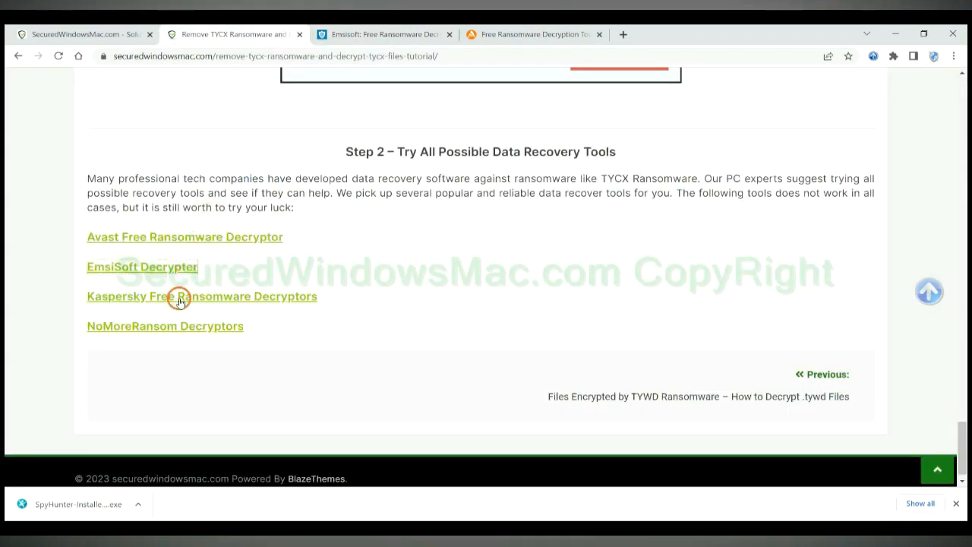
Open Kaspersky's free decryptors page and search its tool list for 'djvu'
{"action": "left_click", "coordinate": [202, 296]}
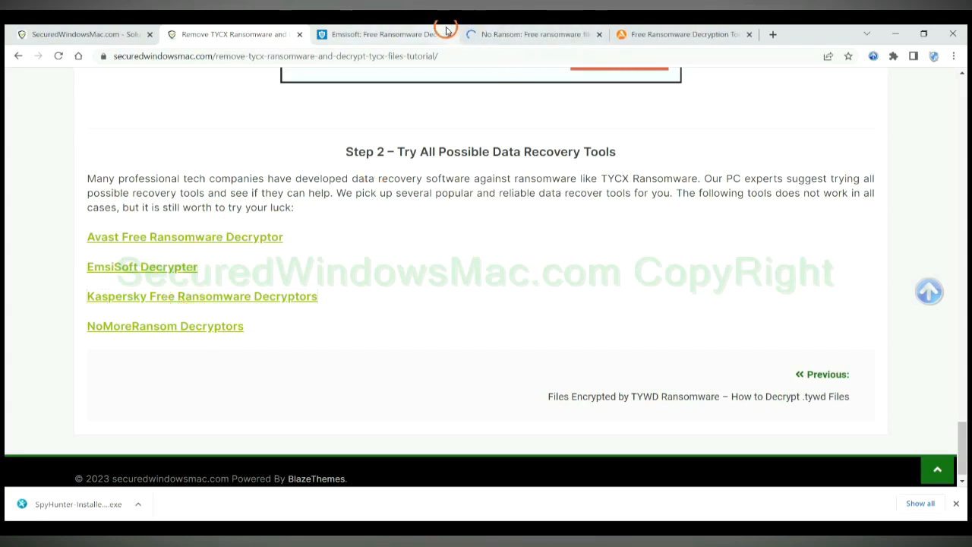
{"action": "left_click", "coordinate": [532, 34]}
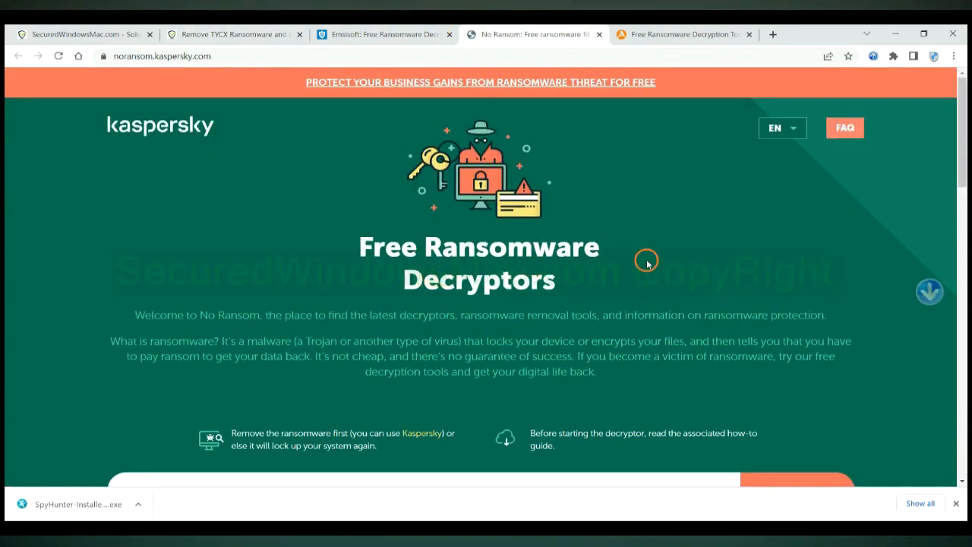
{"action": "scroll", "scroll_direction": "down", "scroll_amount": 3}
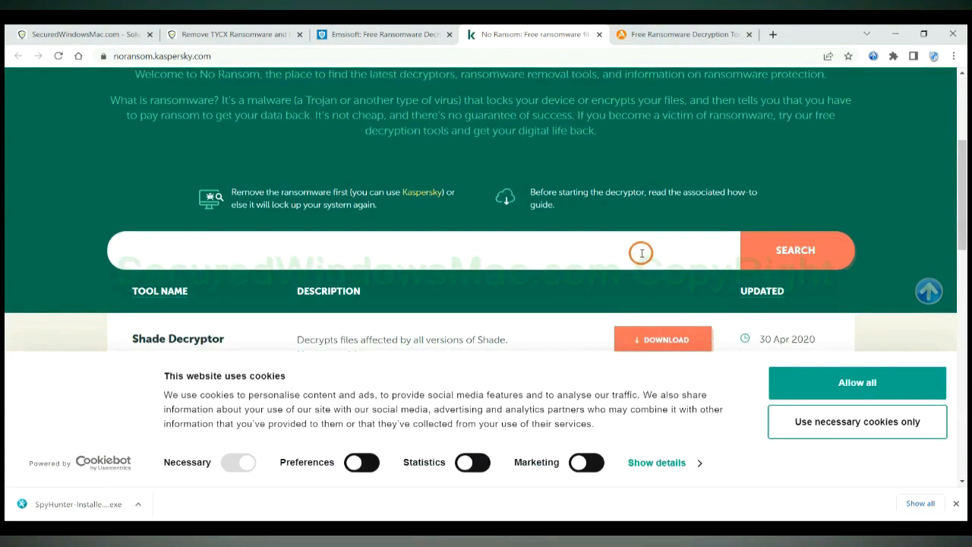
{"action": "type", "text": "djvu"}
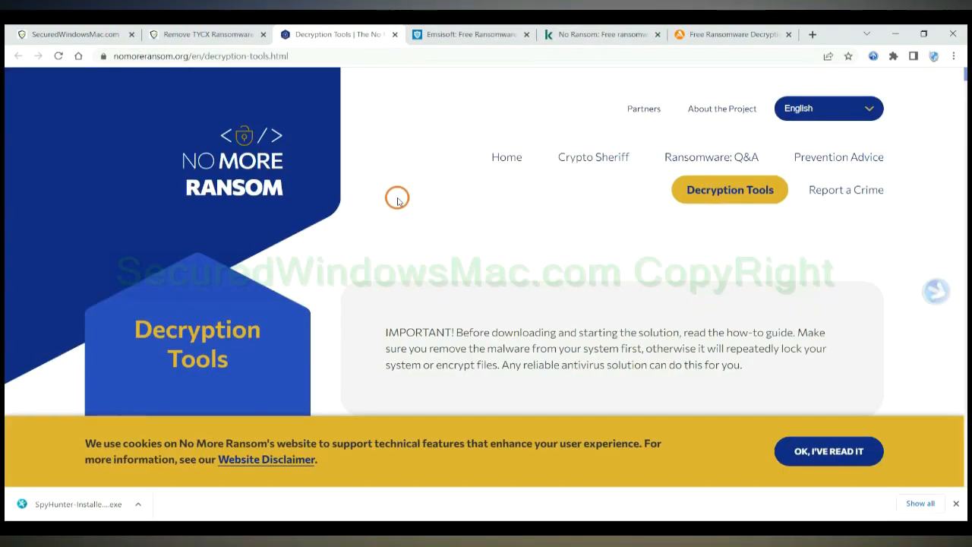
{"action": "mouse_move", "coordinate": [692, 251]}
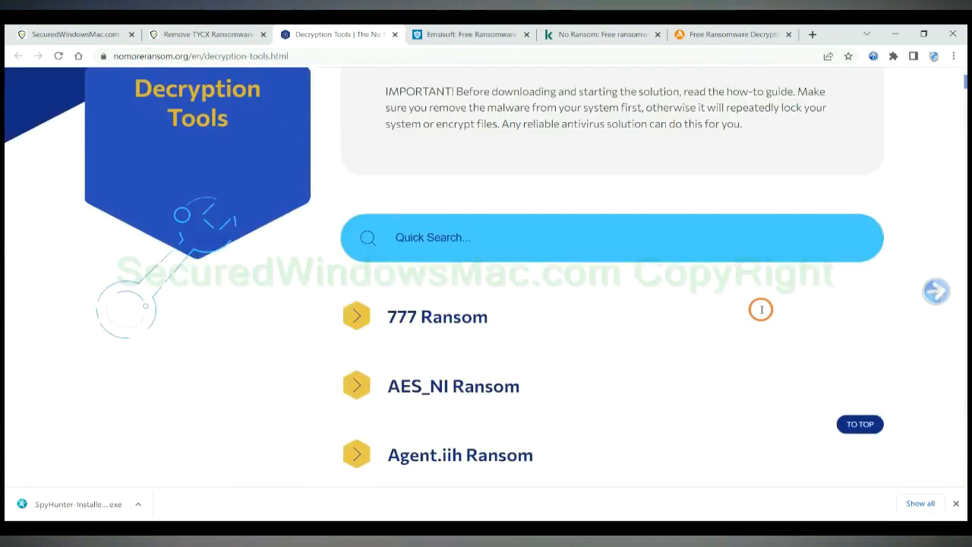
Filter No More Ransom's decryption tools Quick Search with 'st'
{"action": "scroll", "scroll_direction": "down", "scroll_amount": 3}
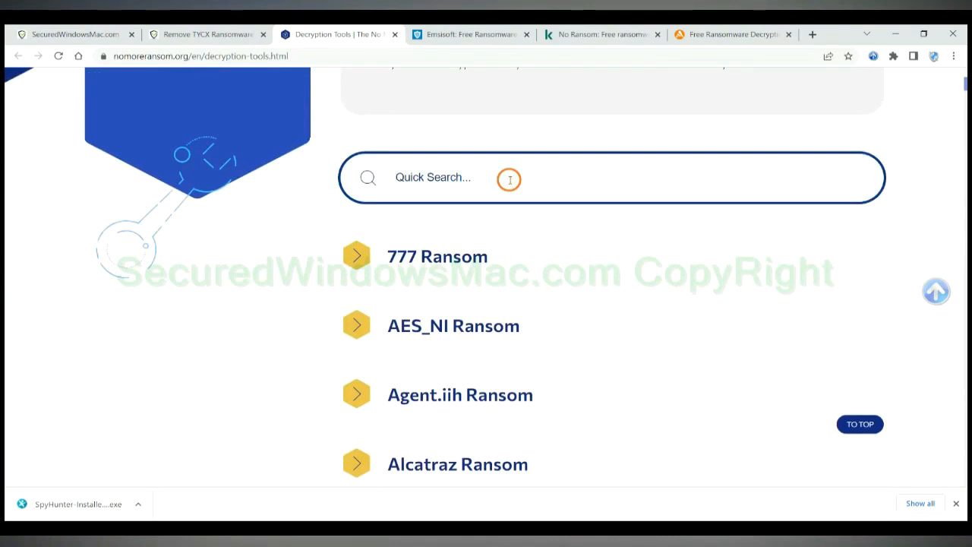
{"action": "type", "text": "st"}
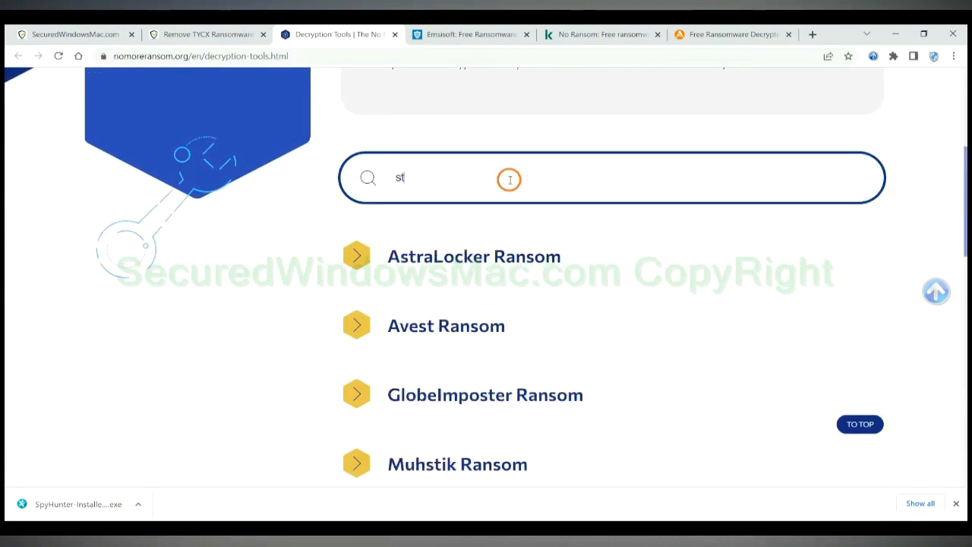